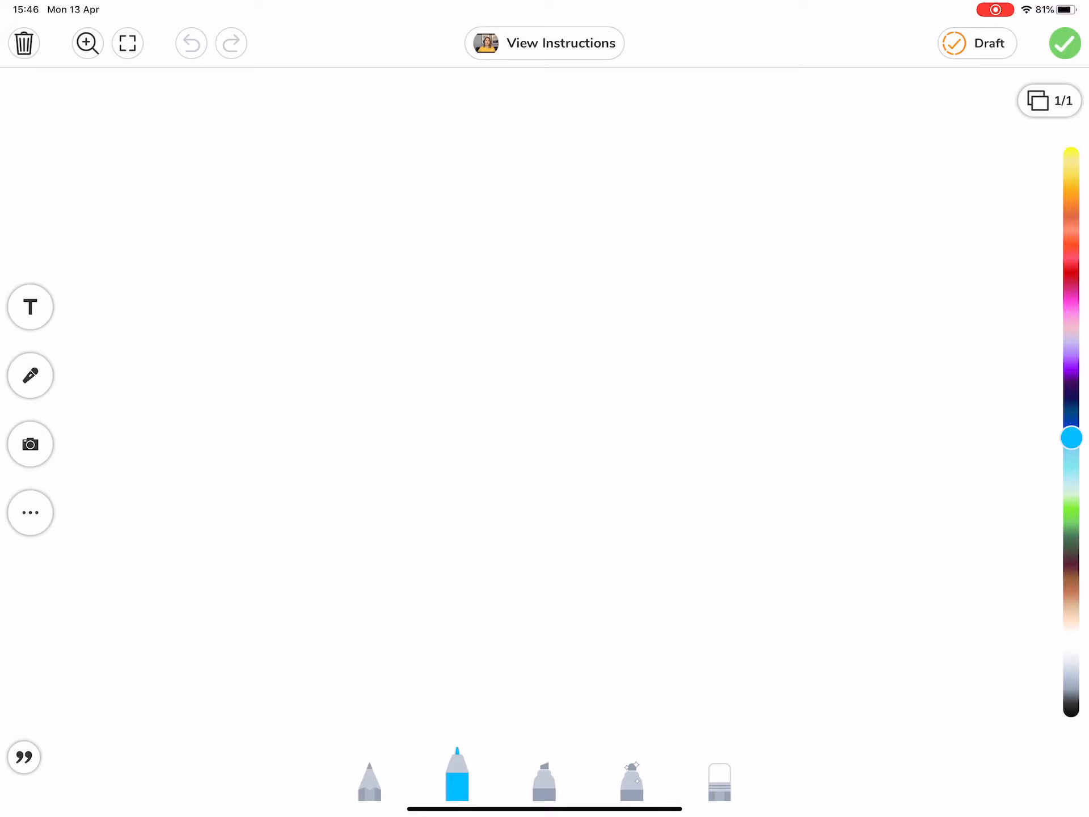
Try a few black test curves near the right edge, then undo them.
click(1071, 557)
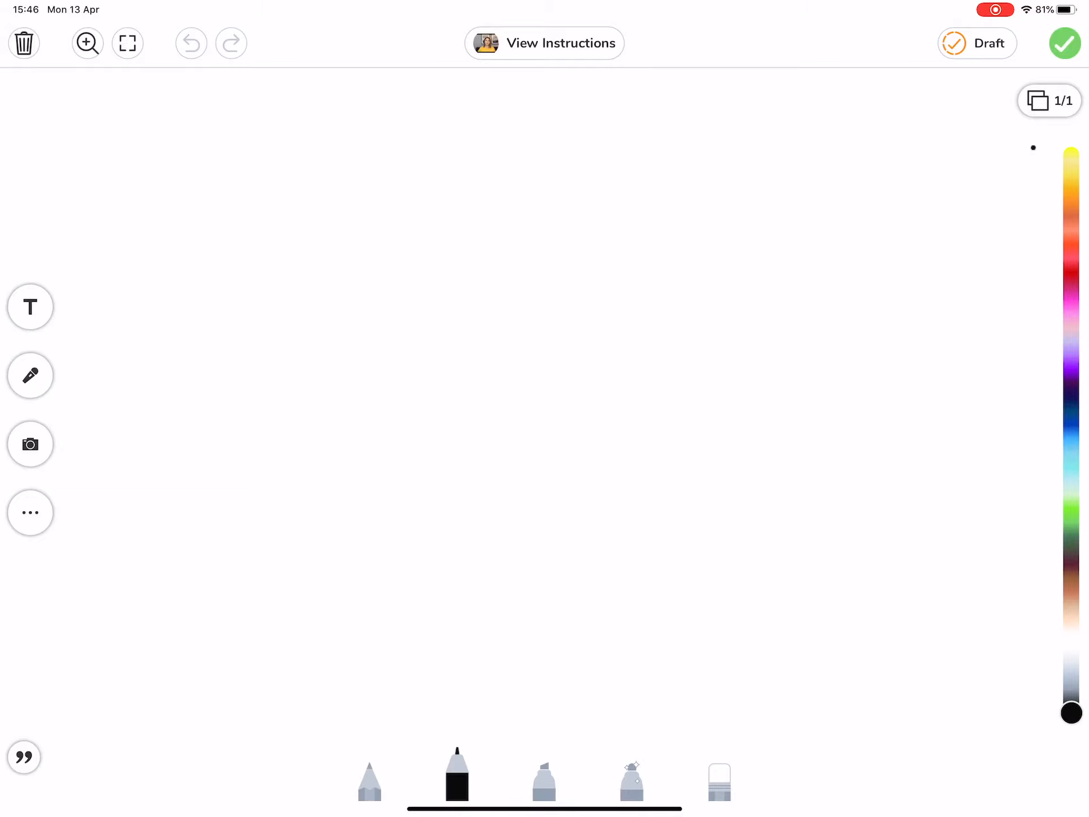
drag(1038, 146, 1034, 330)
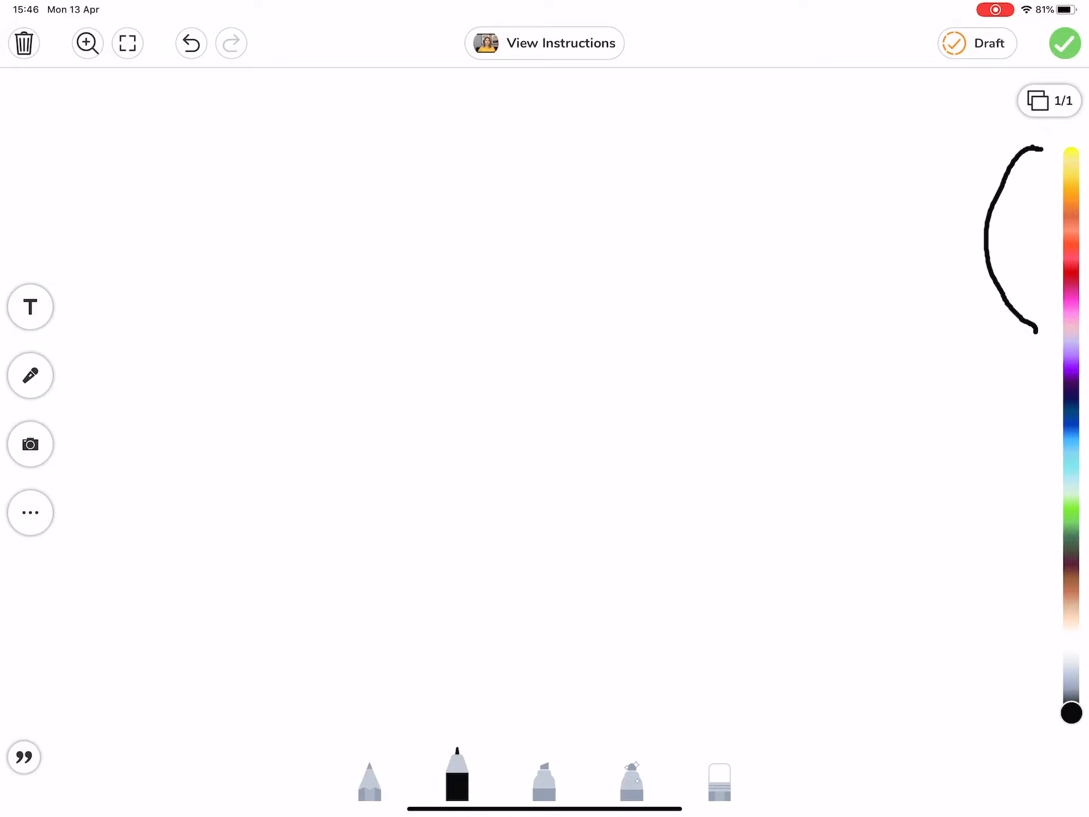
drag(1021, 354, 979, 431)
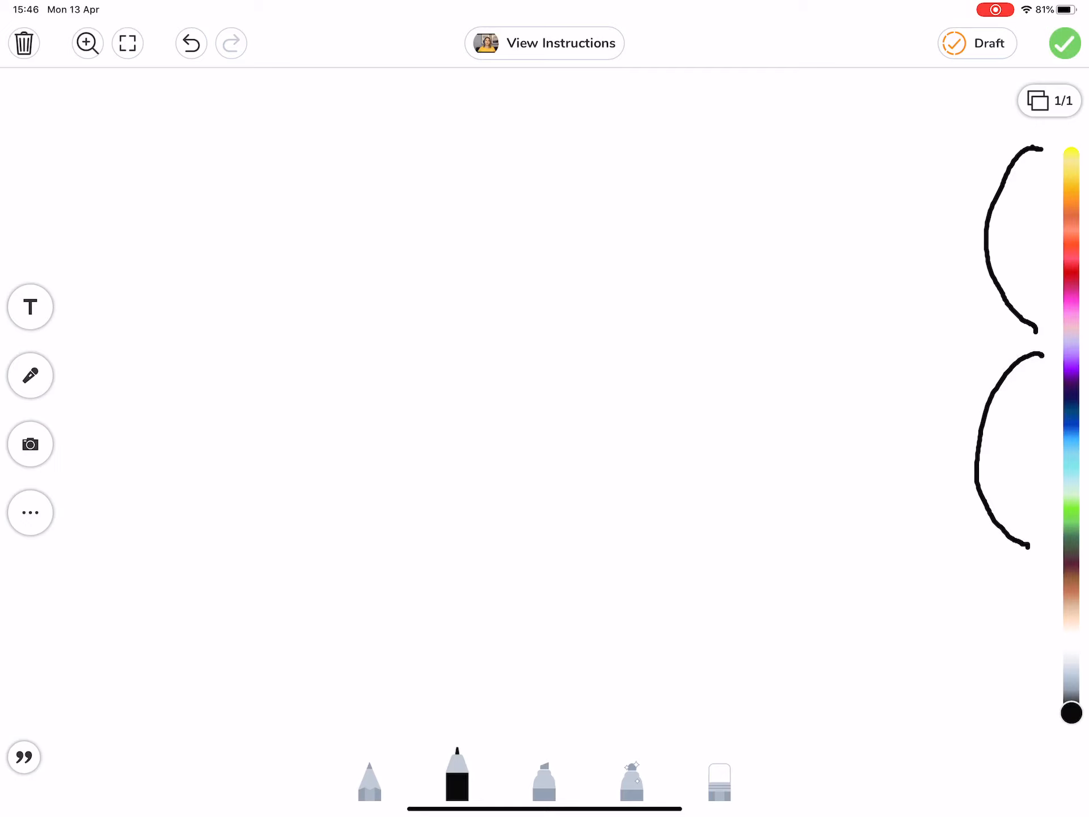
drag(1011, 589, 1018, 705)
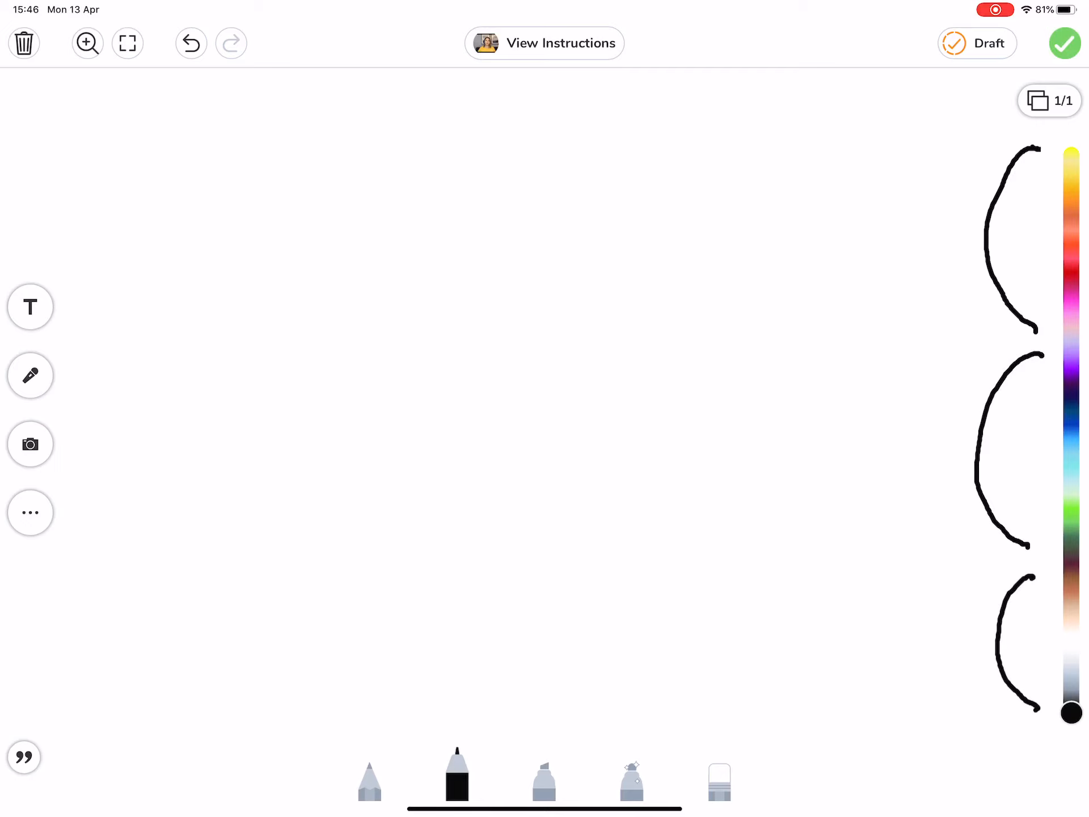
drag(942, 618, 969, 649)
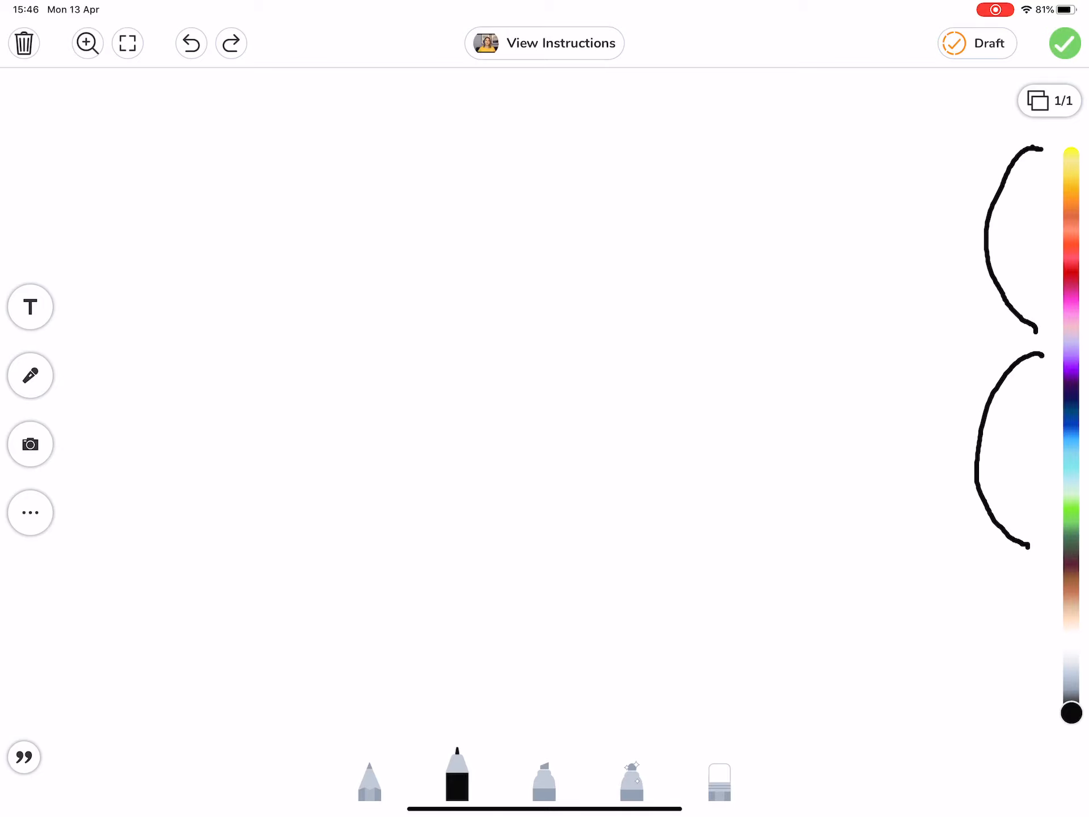
click(190, 44)
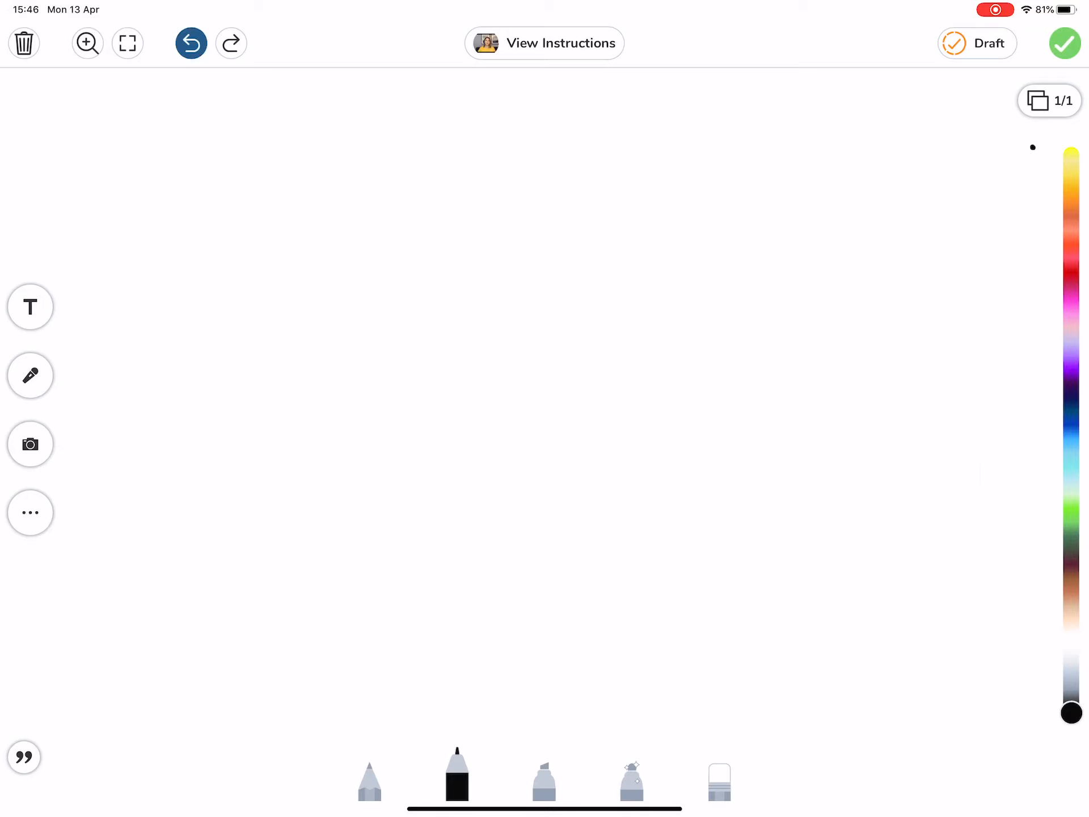
click(191, 43)
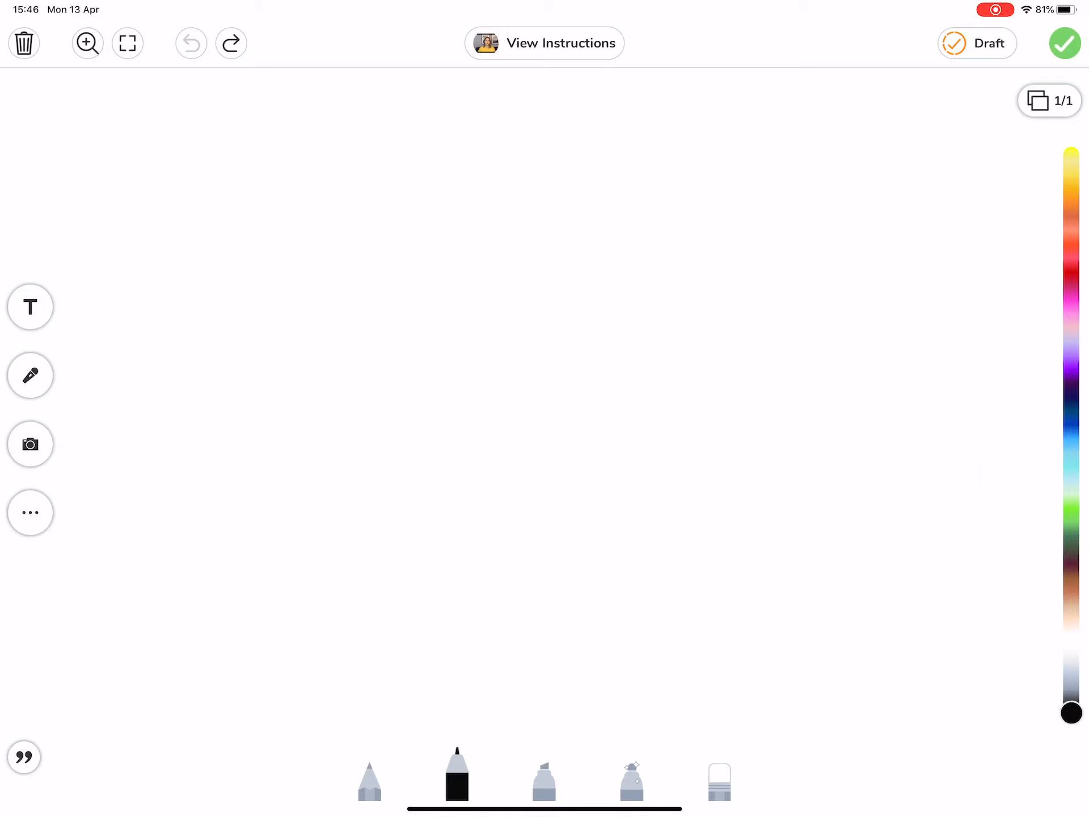
Set the page background to pale yellow via the Background option.
drag(1072, 710, 1072, 162)
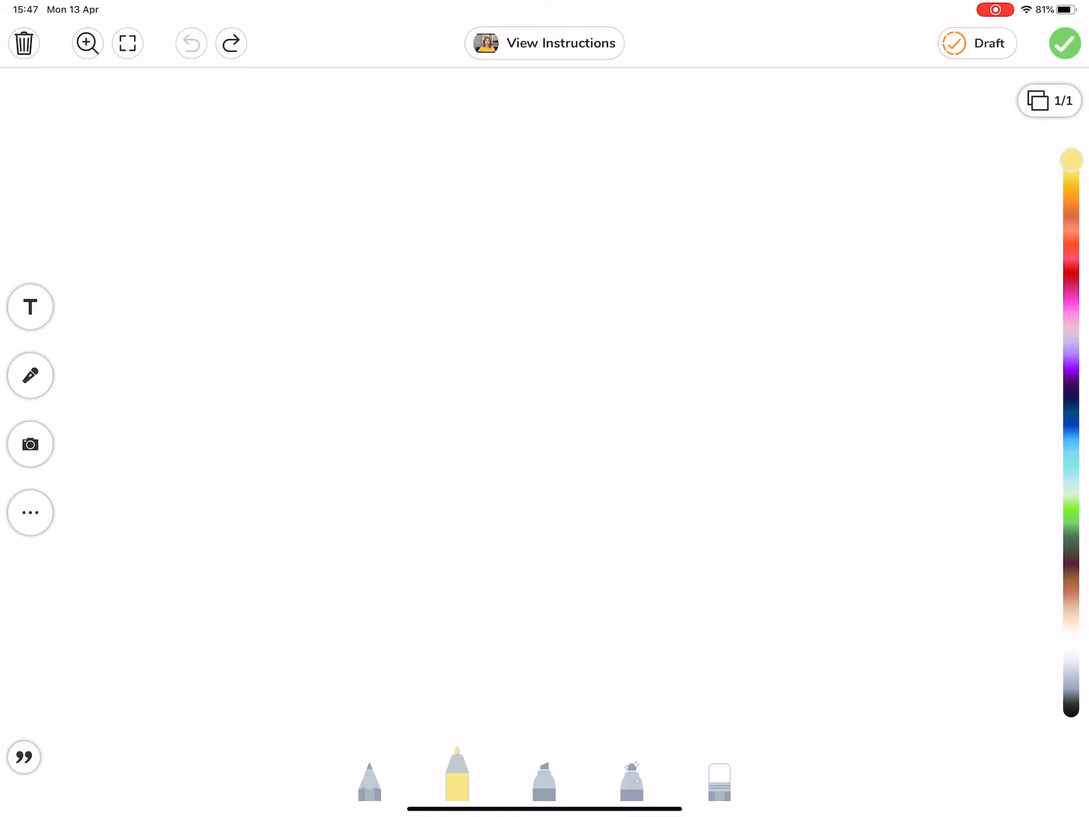
click(30, 513)
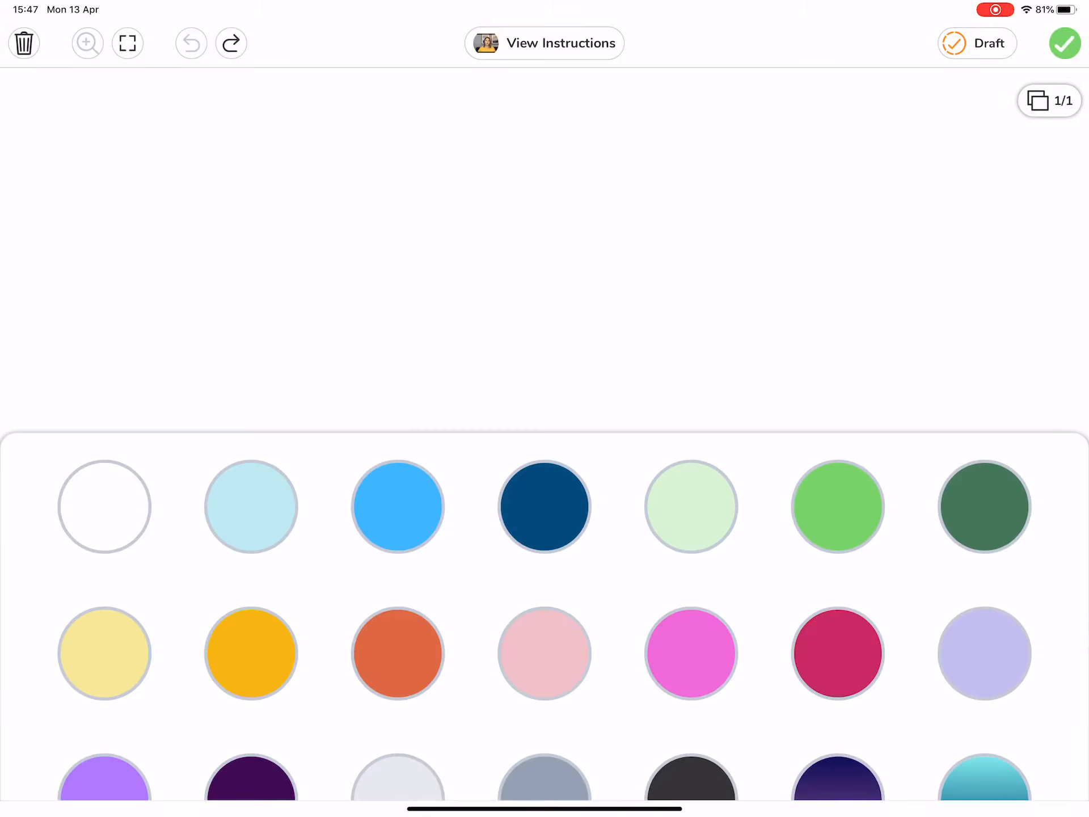
click(103, 652)
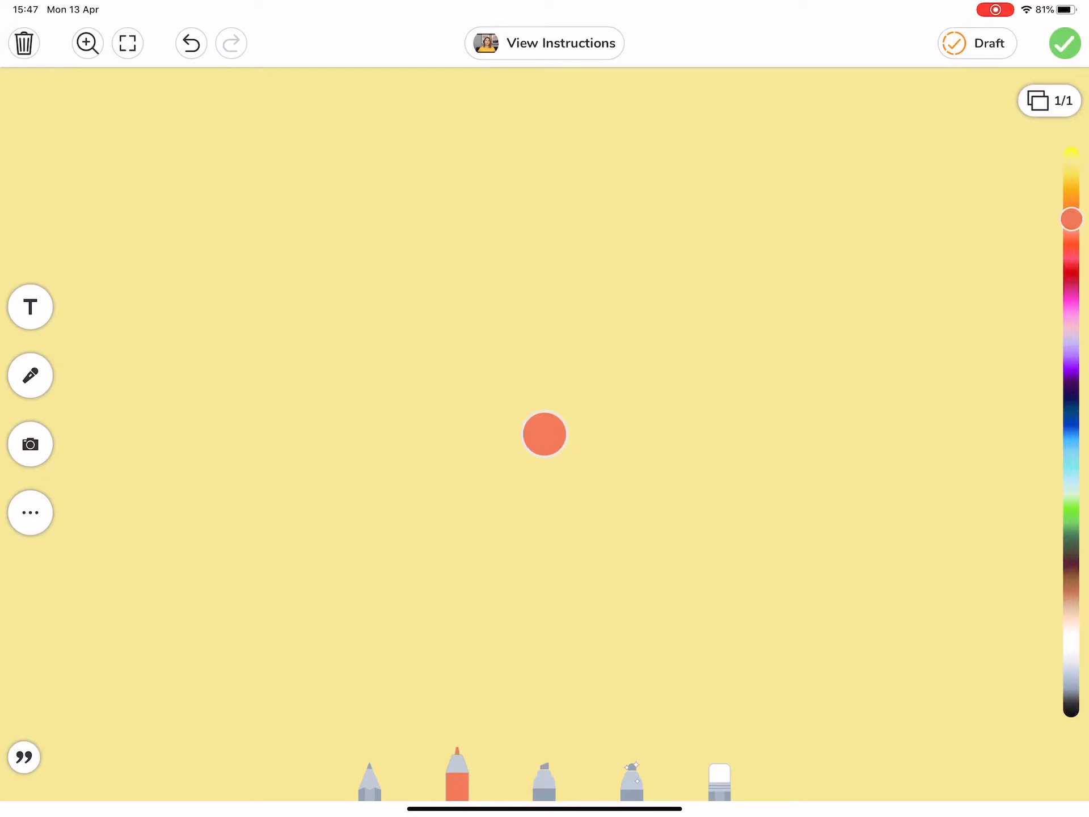
Paint the left half light blue, with one stroke running into the yellow.
click(1071, 447)
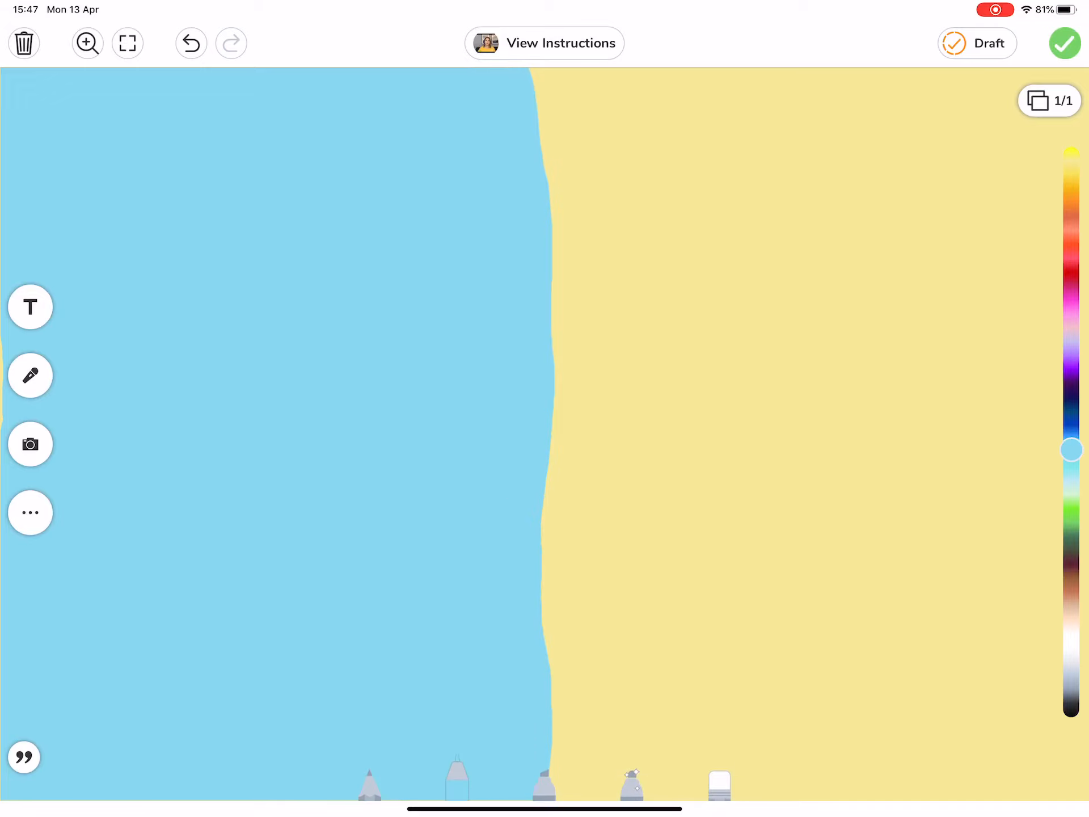
drag(556, 465, 834, 478)
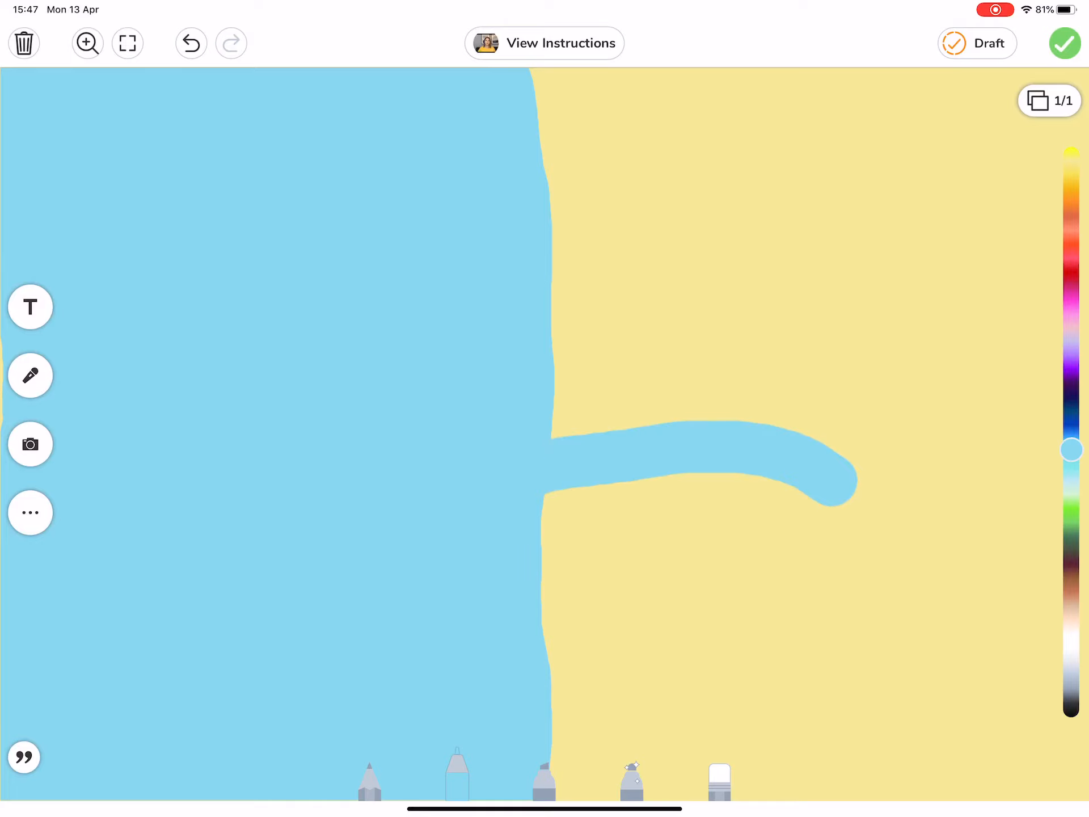
Undo the stray stroke and scribble cool-coloured blobs over the left half.
click(191, 43)
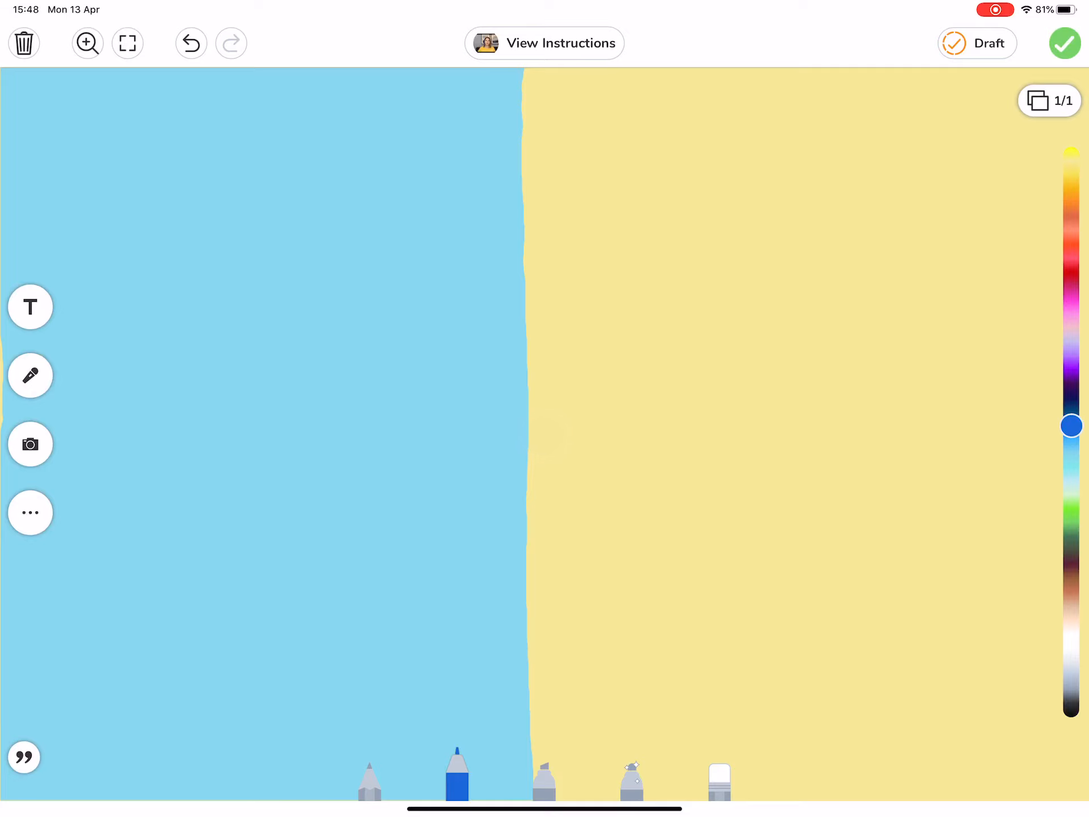
drag(375, 76, 507, 150)
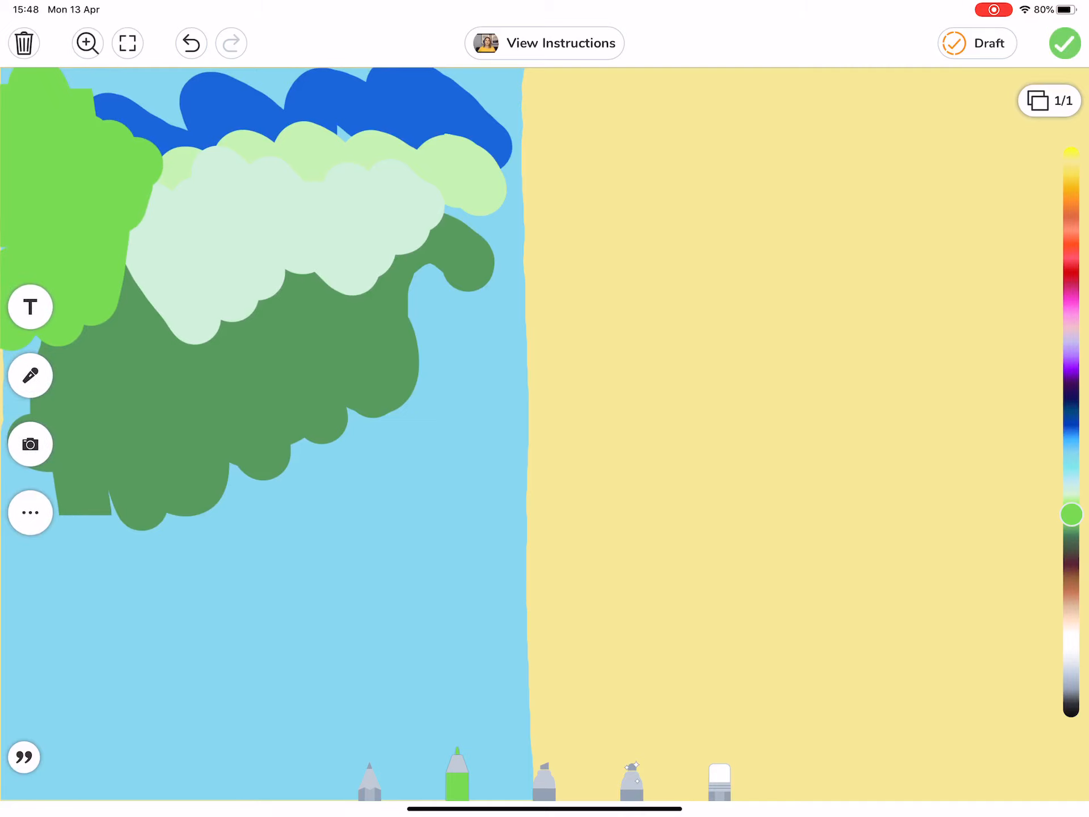
drag(419, 356, 544, 435)
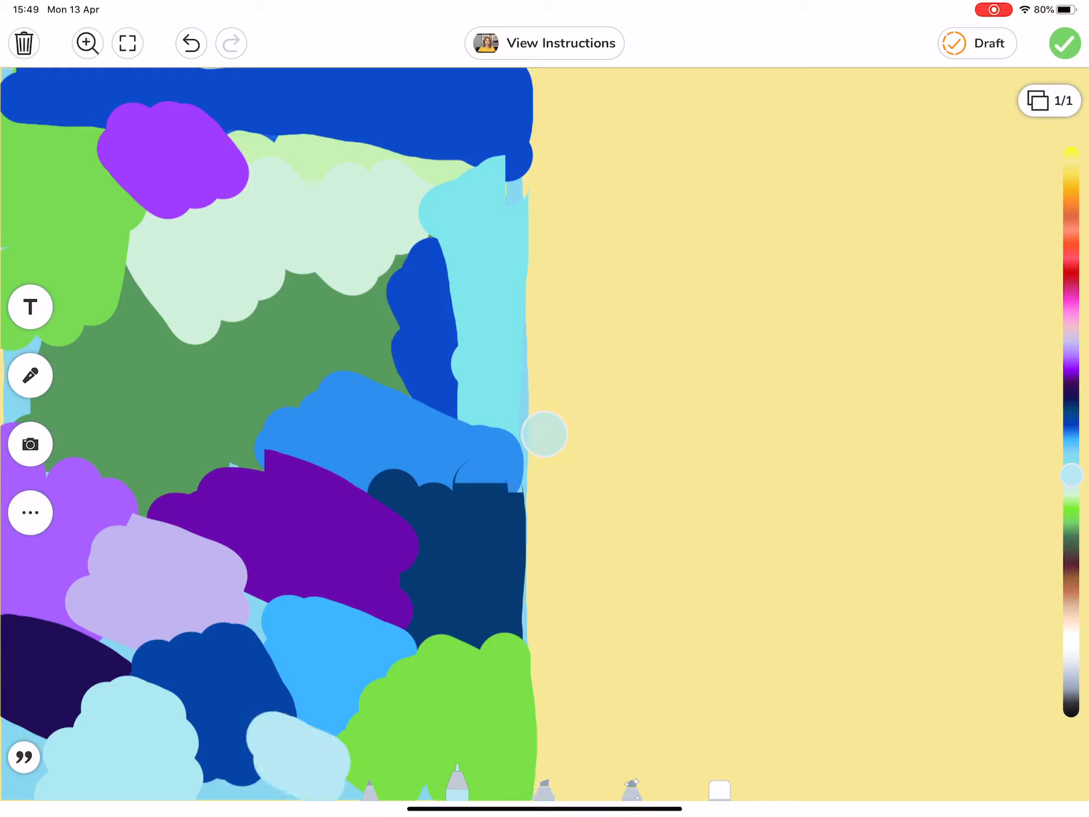
Pick purple and continue painting on the canvas.
click(1072, 394)
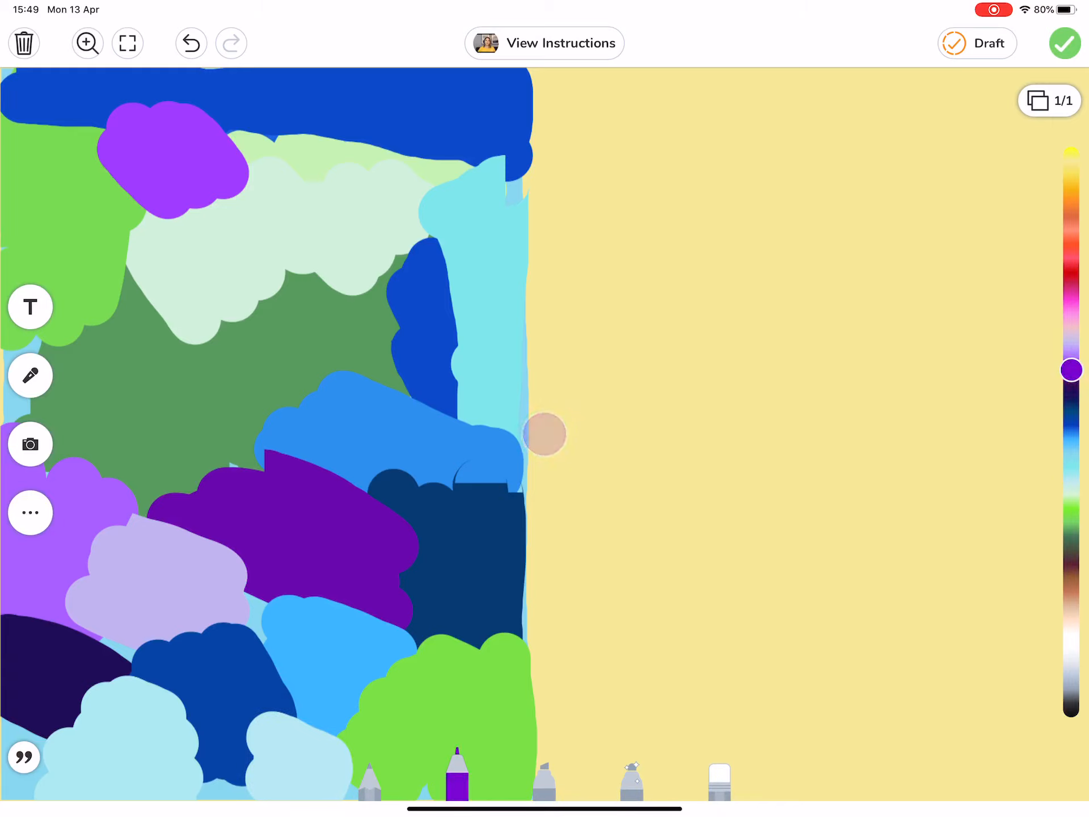
click(125, 320)
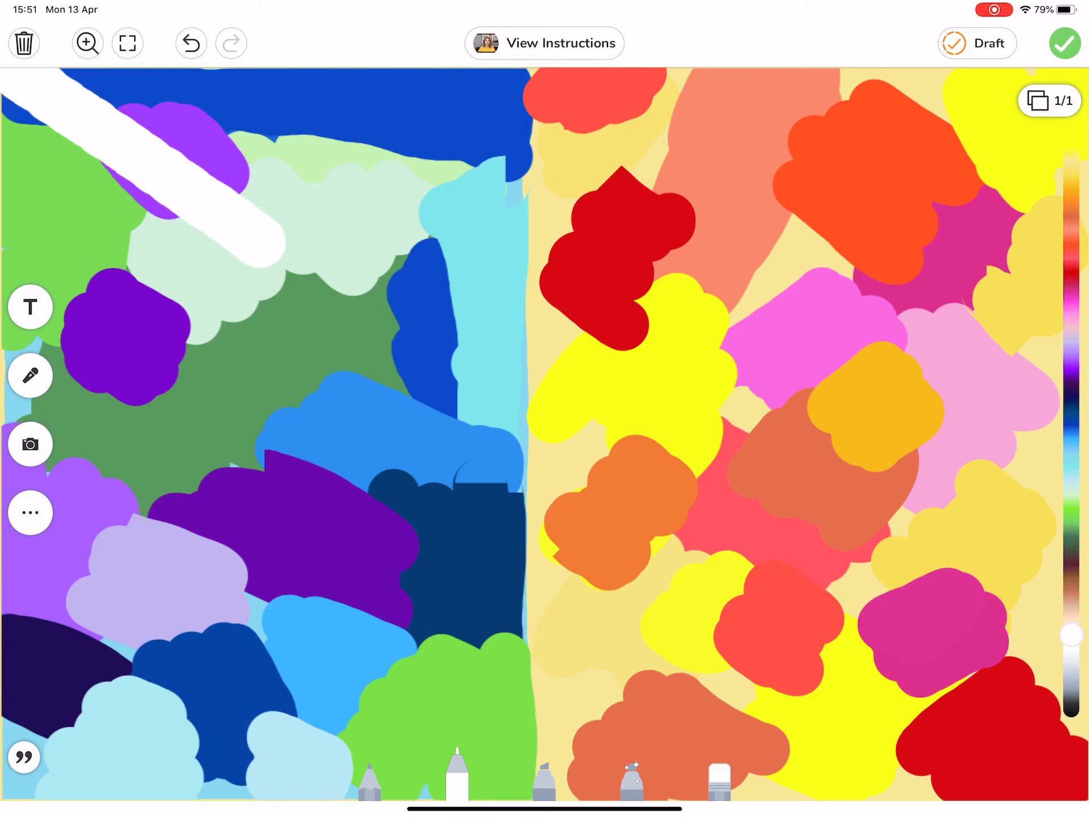
Draw a white diagonal across the picture and a white line down the lower left.
drag(243, 242, 867, 799)
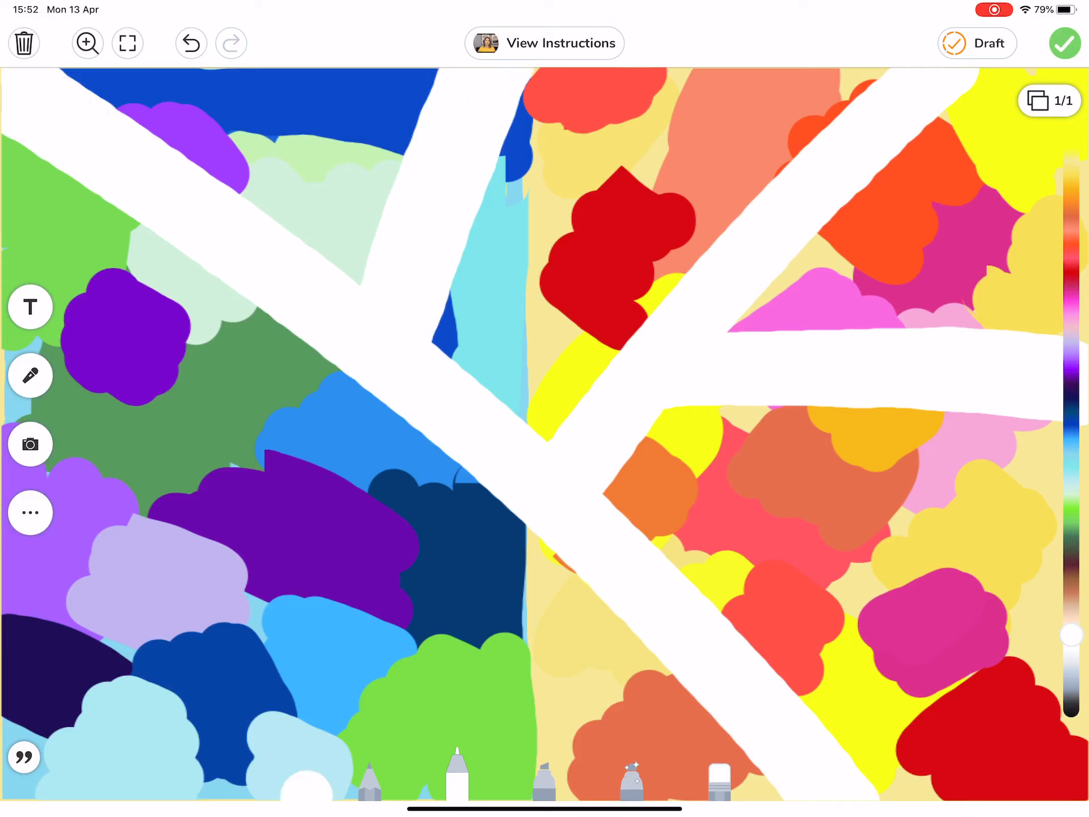
drag(298, 458, 306, 798)
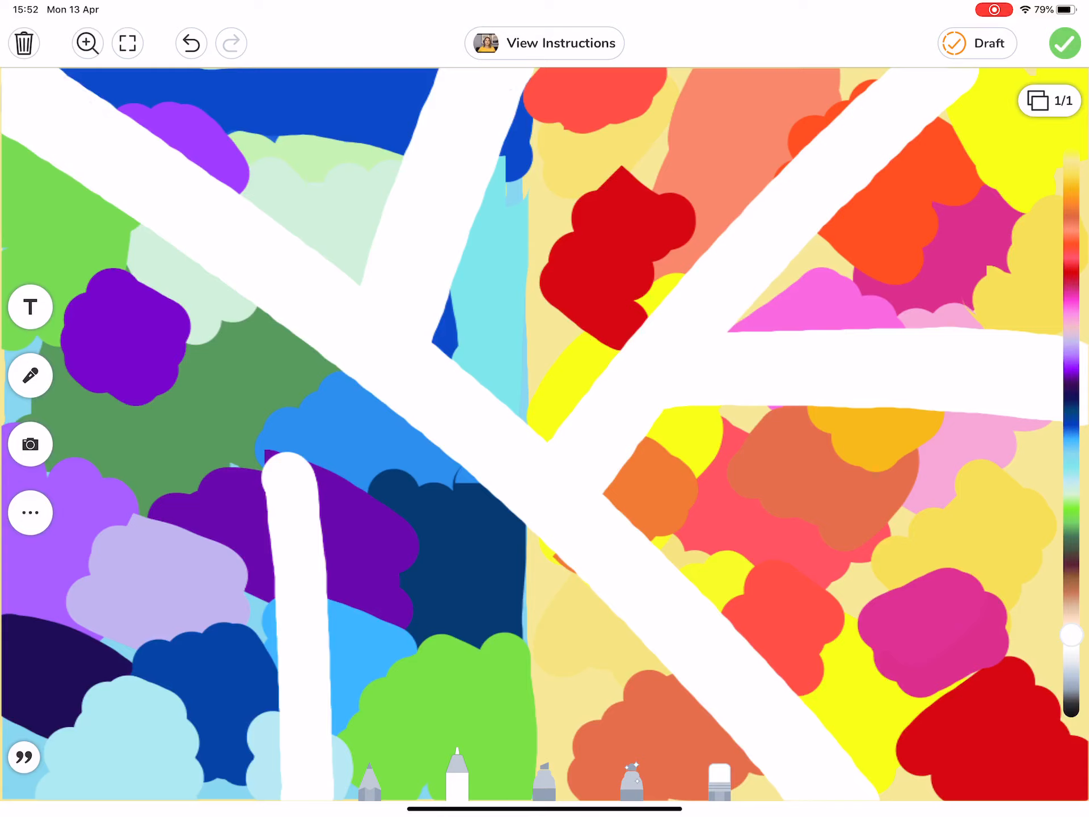
Add a short white dividing line at the left to form another piece.
drag(299, 466, 146, 445)
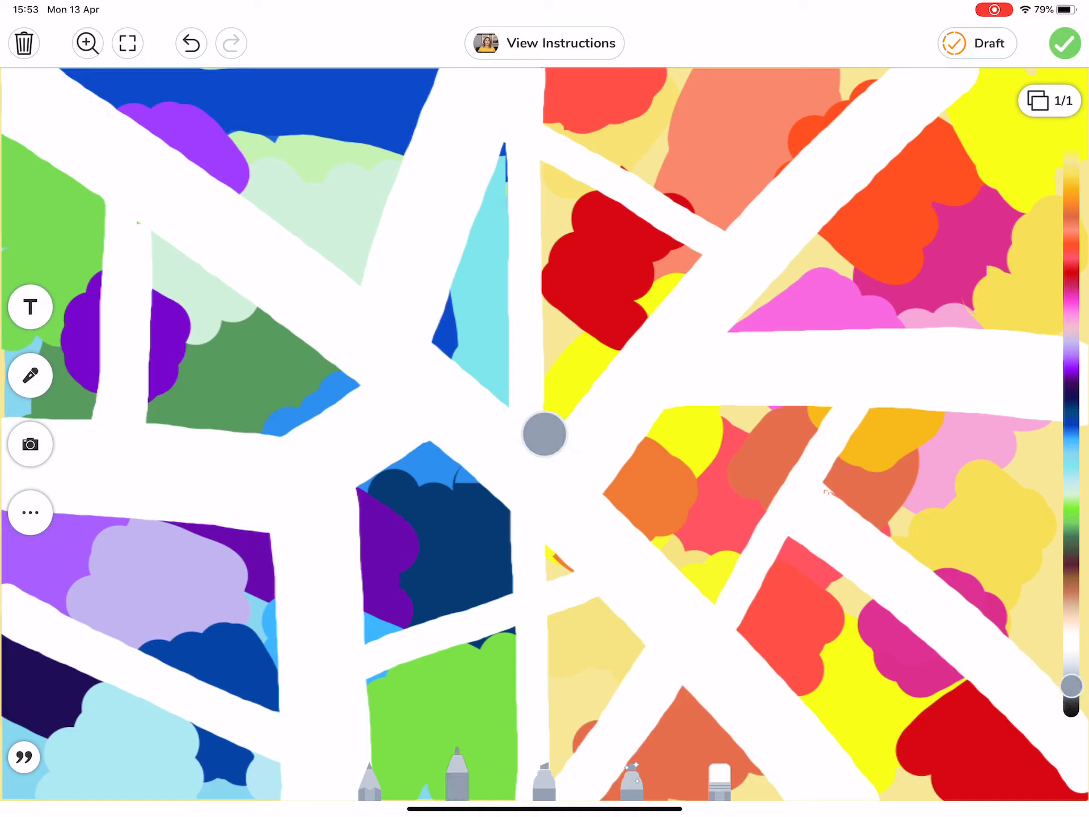
Edge the top-left green piece and a neighbouring divider in grey.
click(545, 435)
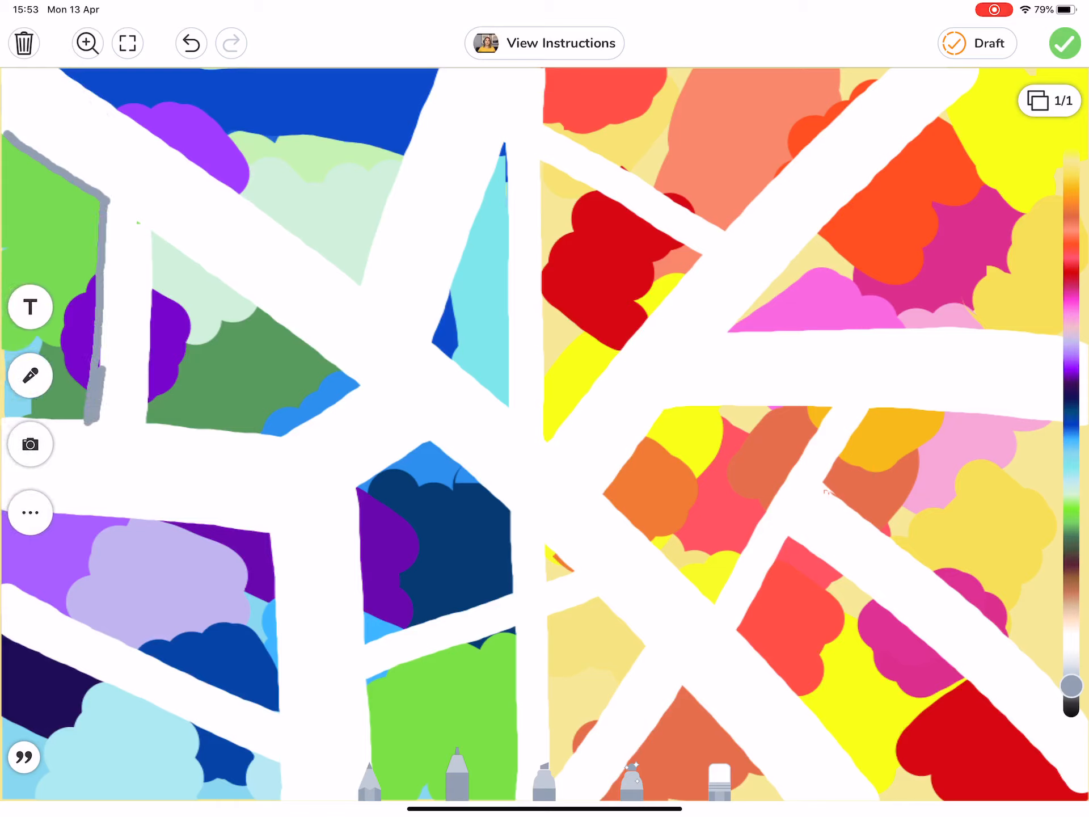
drag(101, 208, 97, 416)
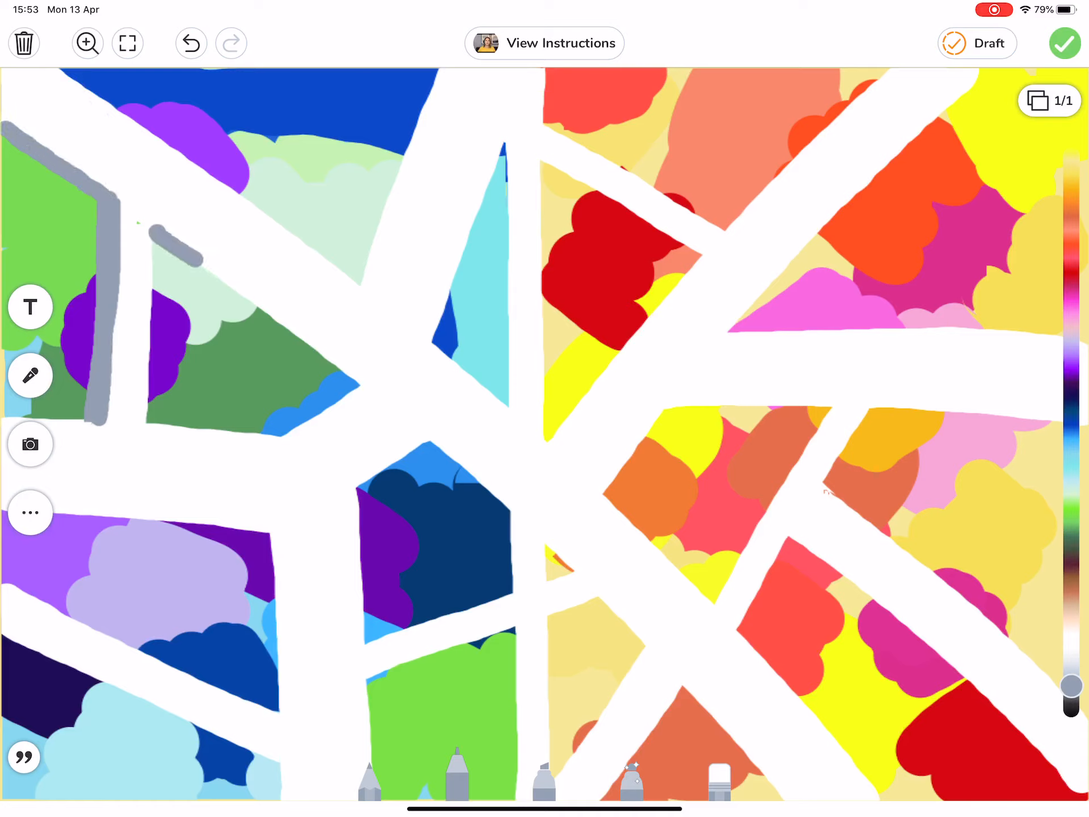
drag(150, 229, 360, 386)
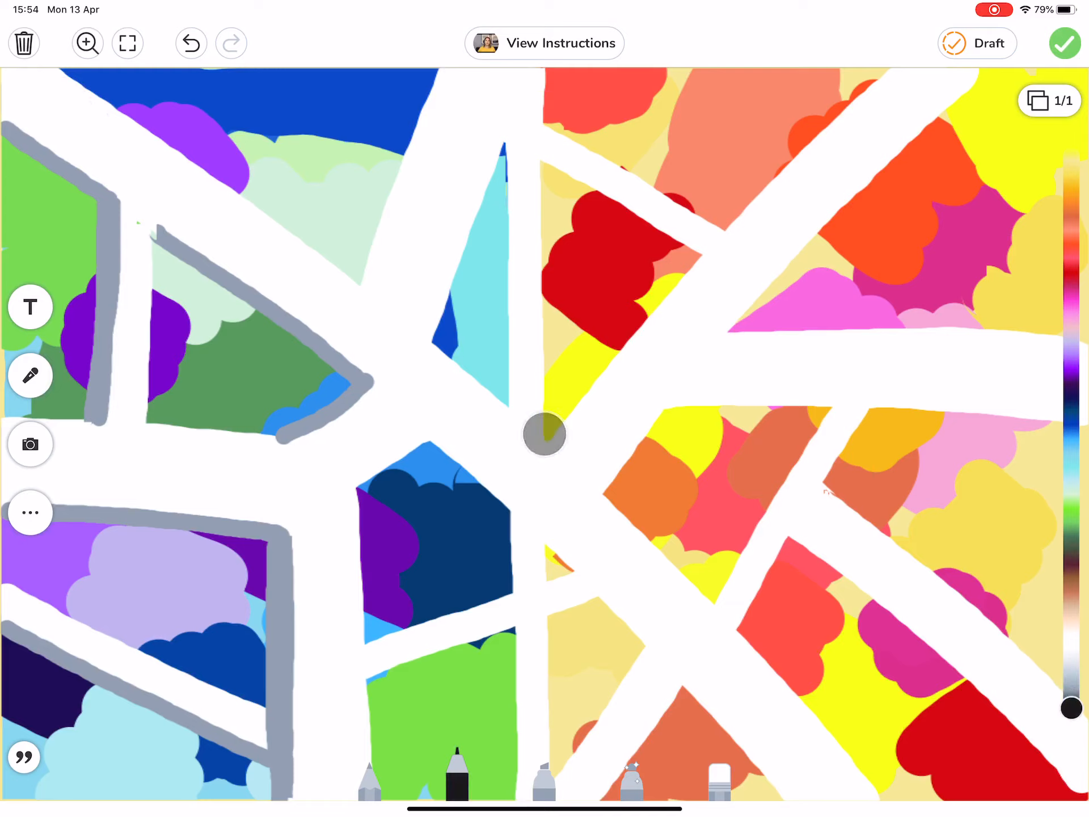
drag(154, 238, 302, 340)
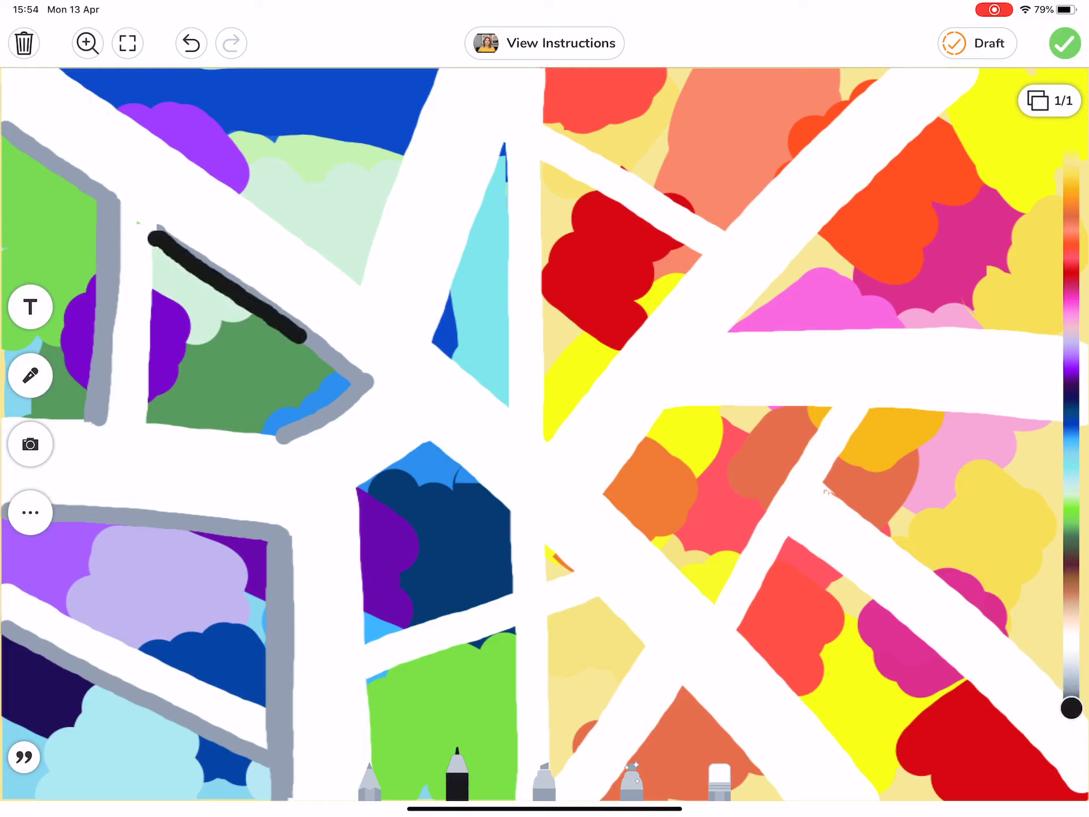
drag(298, 341, 288, 444)
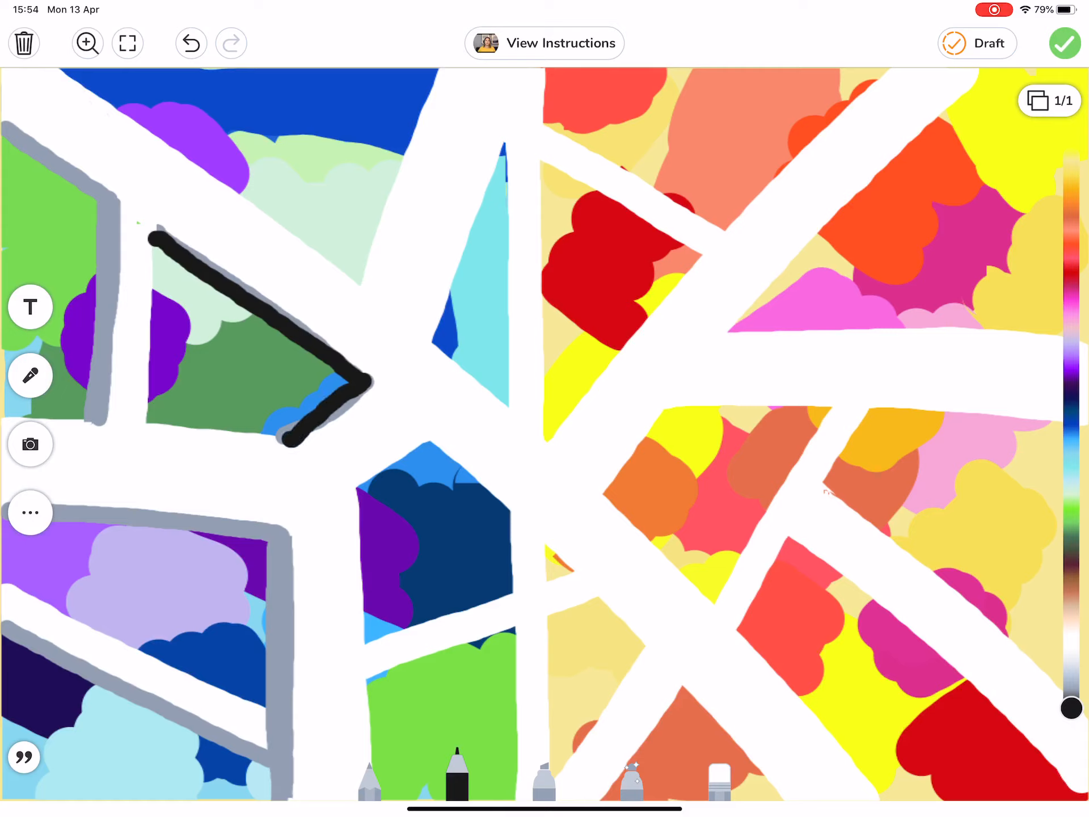
click(190, 43)
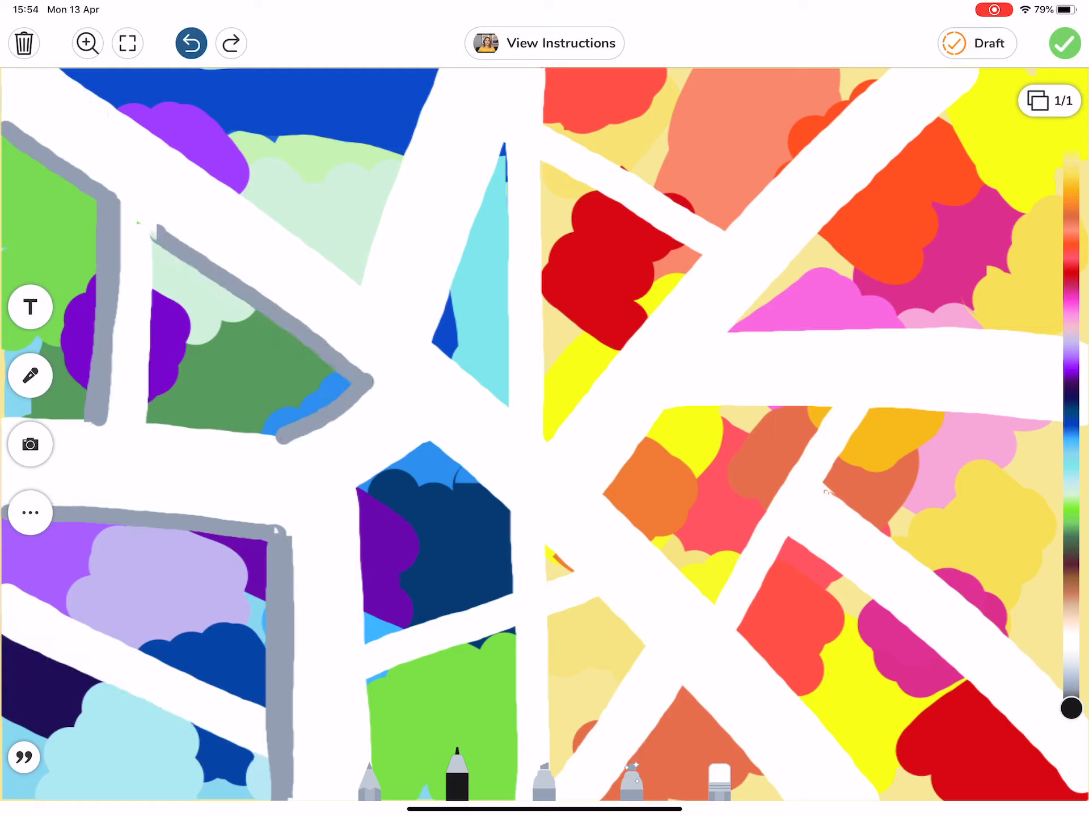